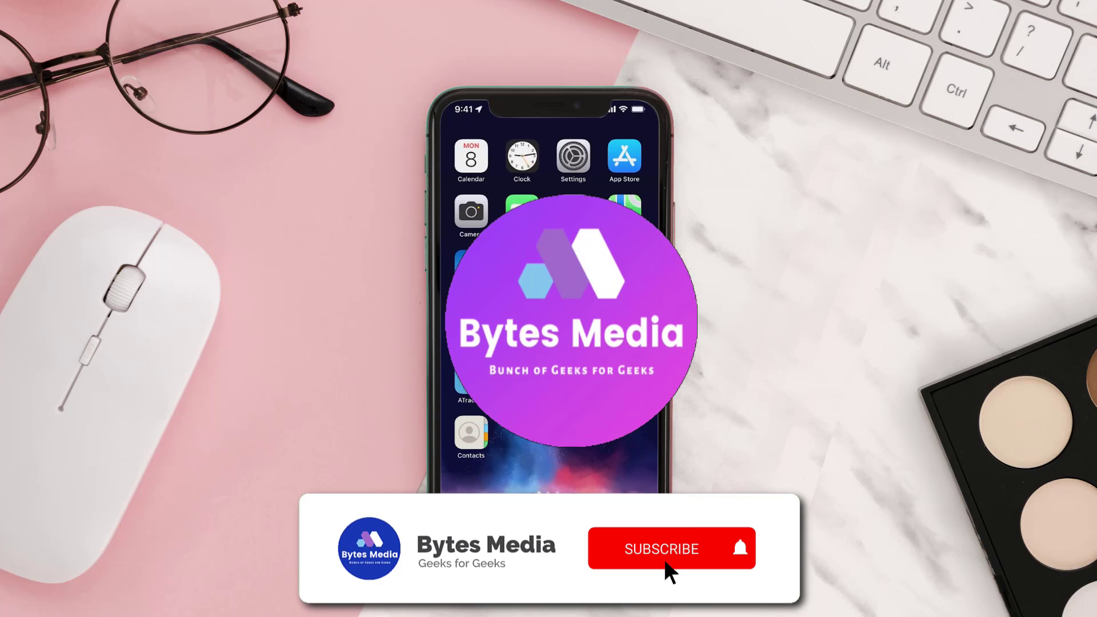
# Search the App Store for nespresso and start the Nespresso app's update
pyautogui.click(663, 549)
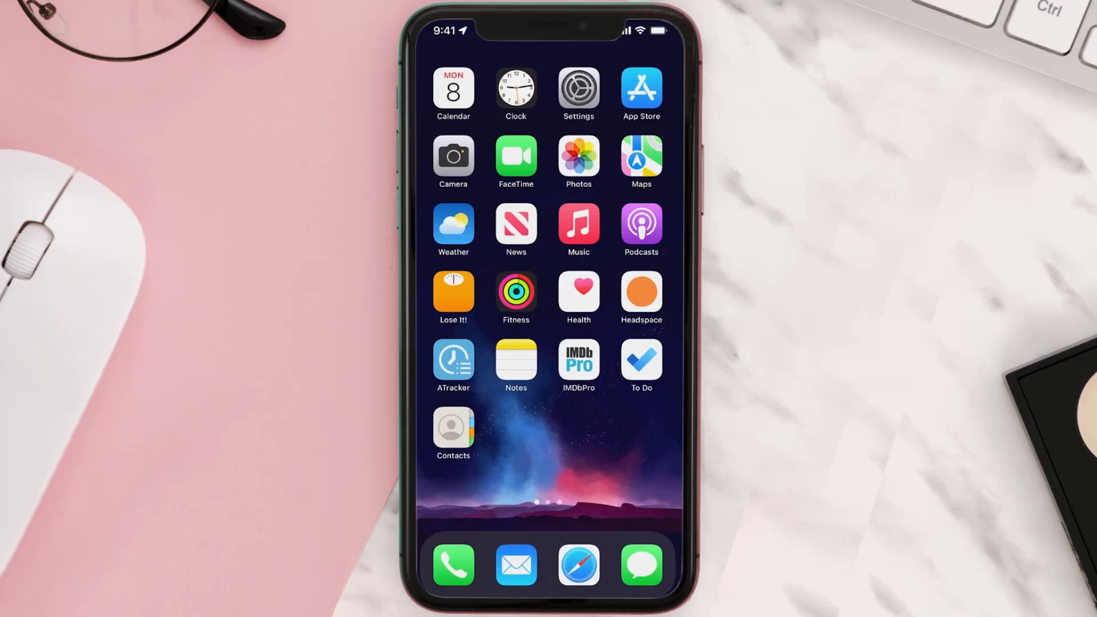
pyautogui.click(641, 89)
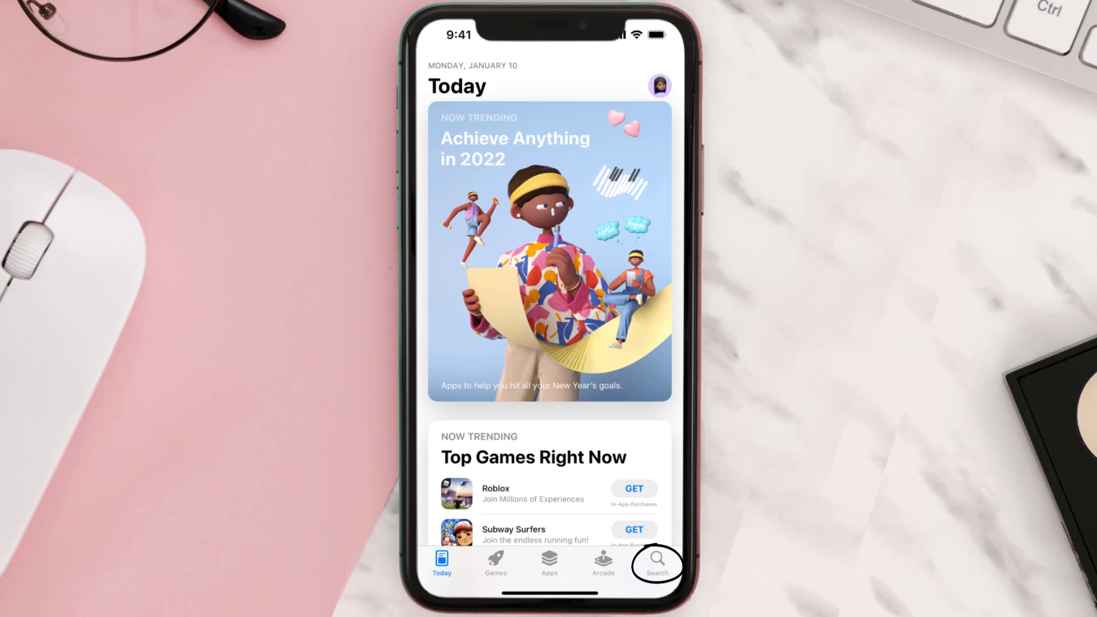
pyautogui.click(658, 559)
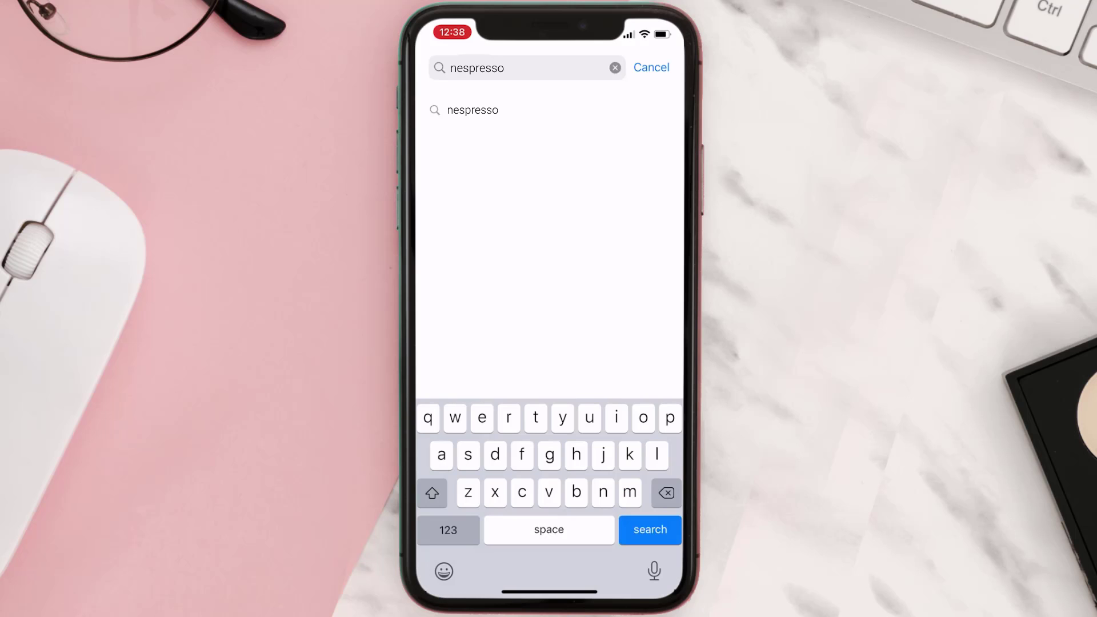
pyautogui.click(649, 530)
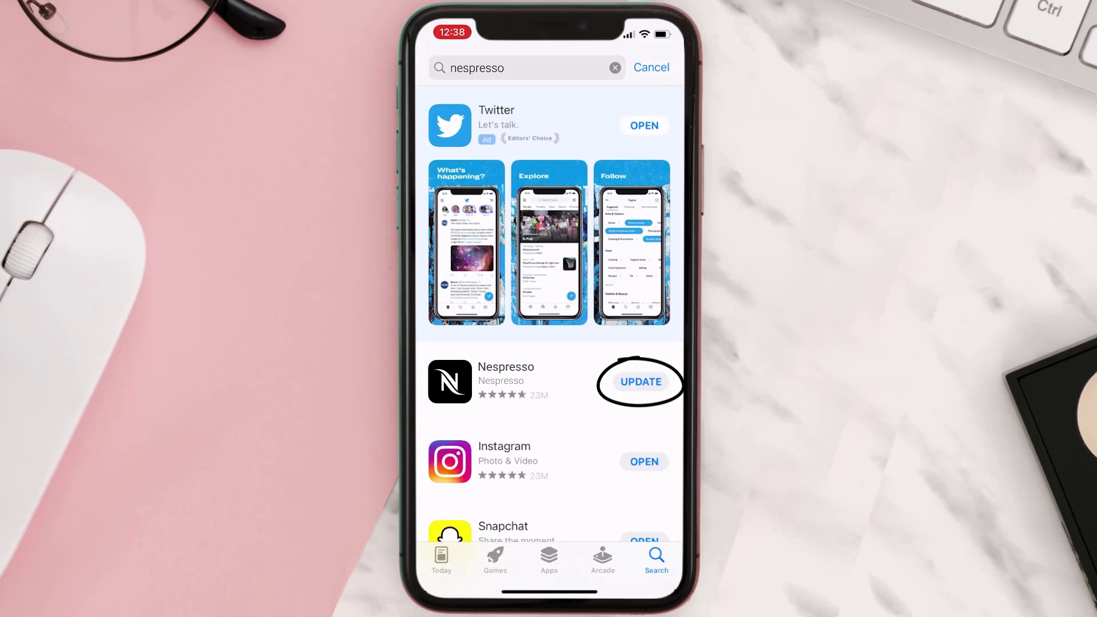
pyautogui.click(642, 382)
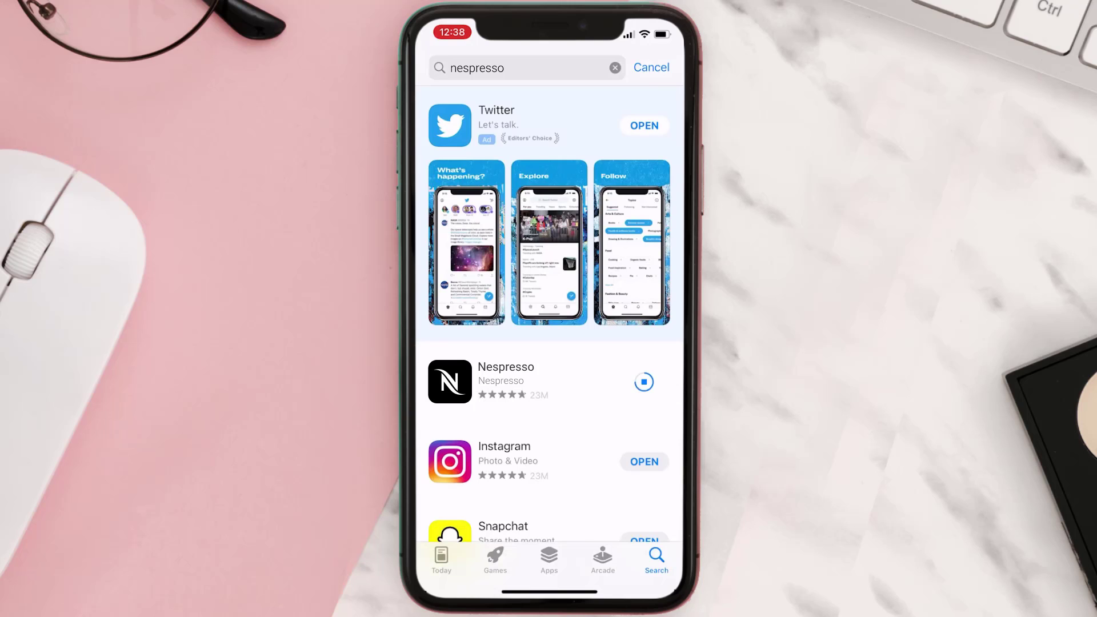
pyautogui.click(645, 383)
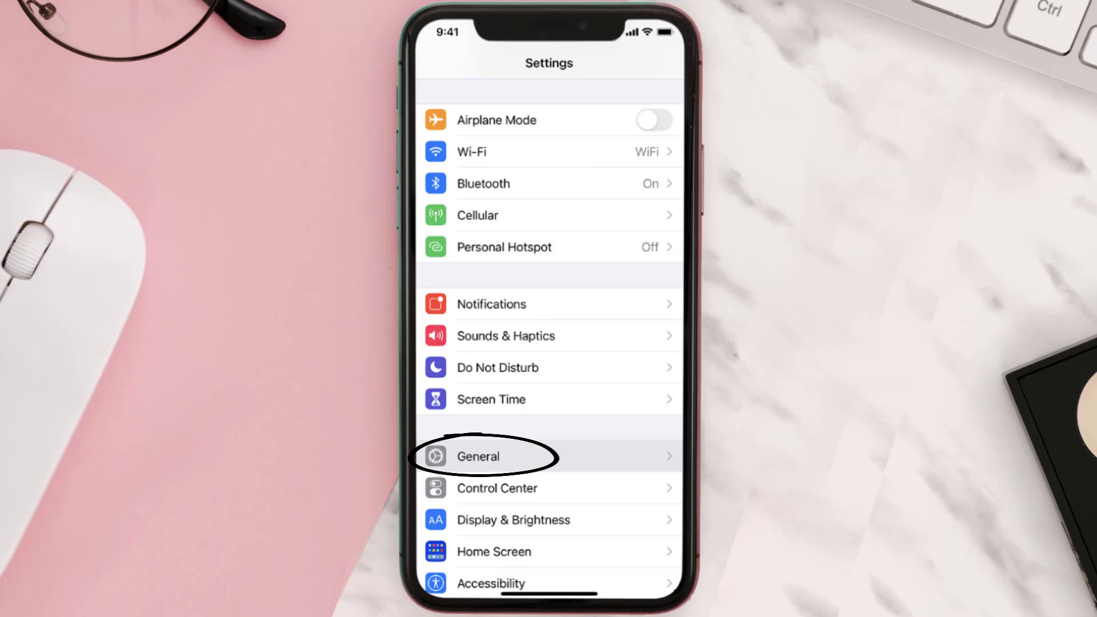
# In General > iPhone Storage, offload Nespresso from its storage page and confirm
pyautogui.click(477, 457)
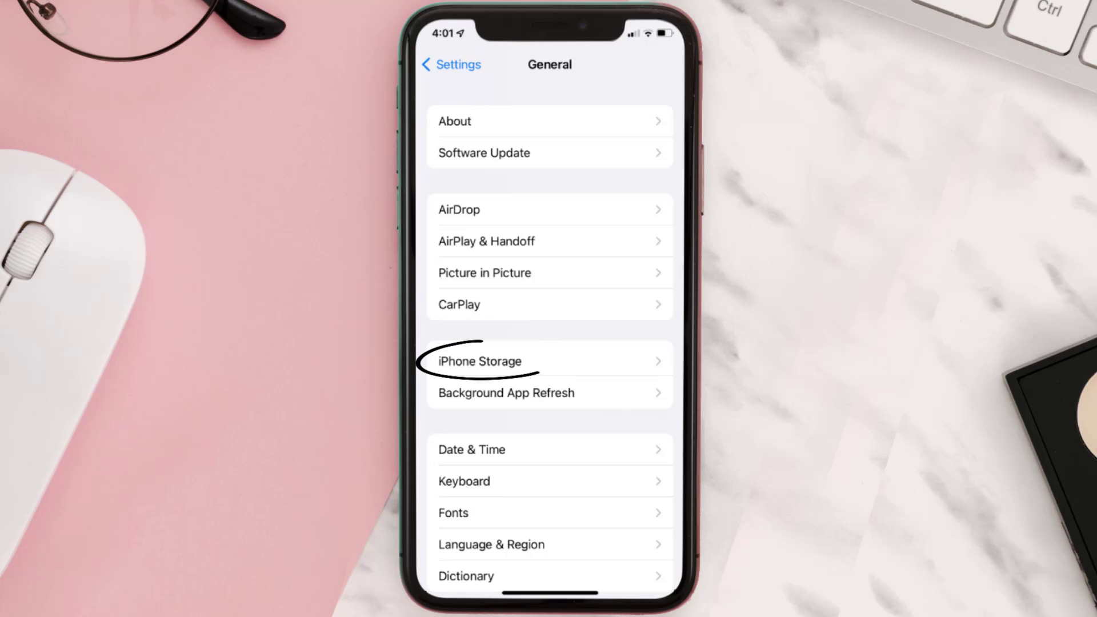
pyautogui.click(480, 361)
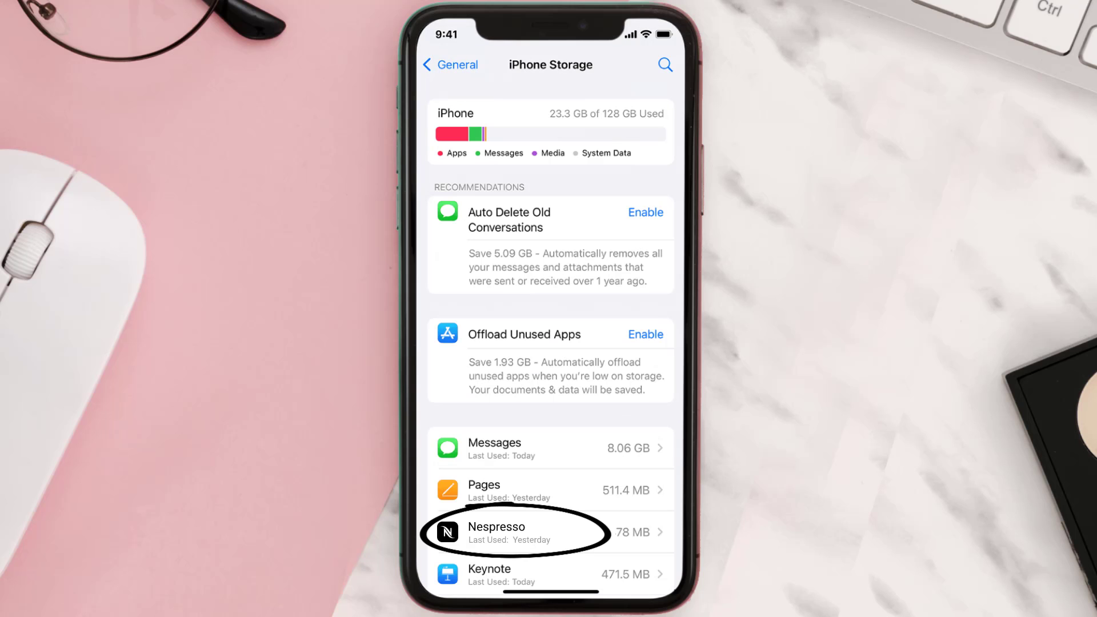
pyautogui.click(515, 533)
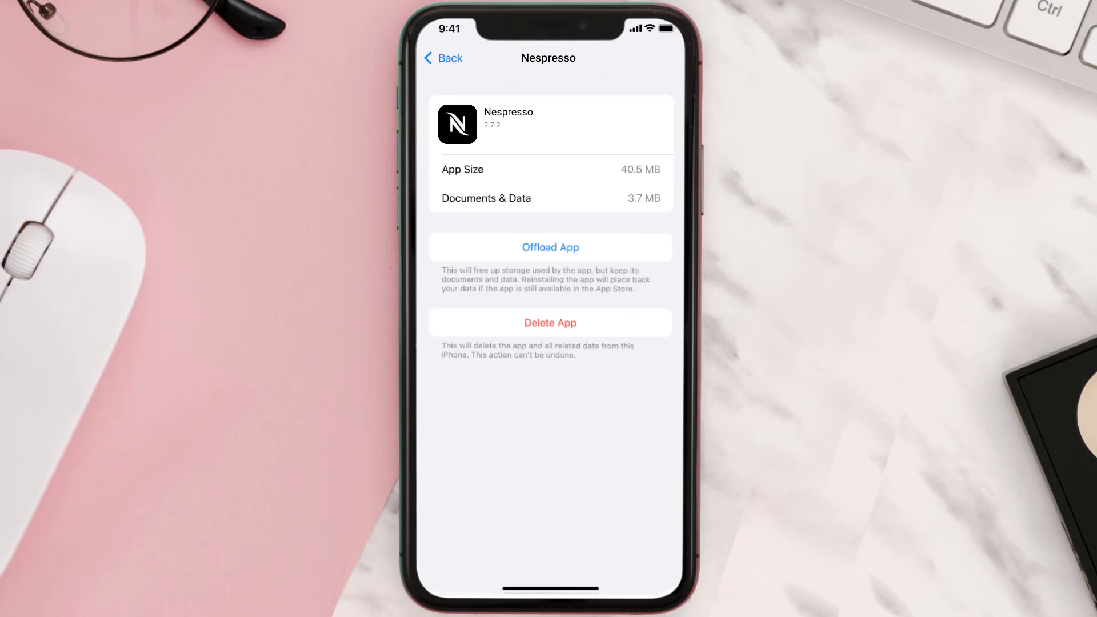
pyautogui.click(549, 247)
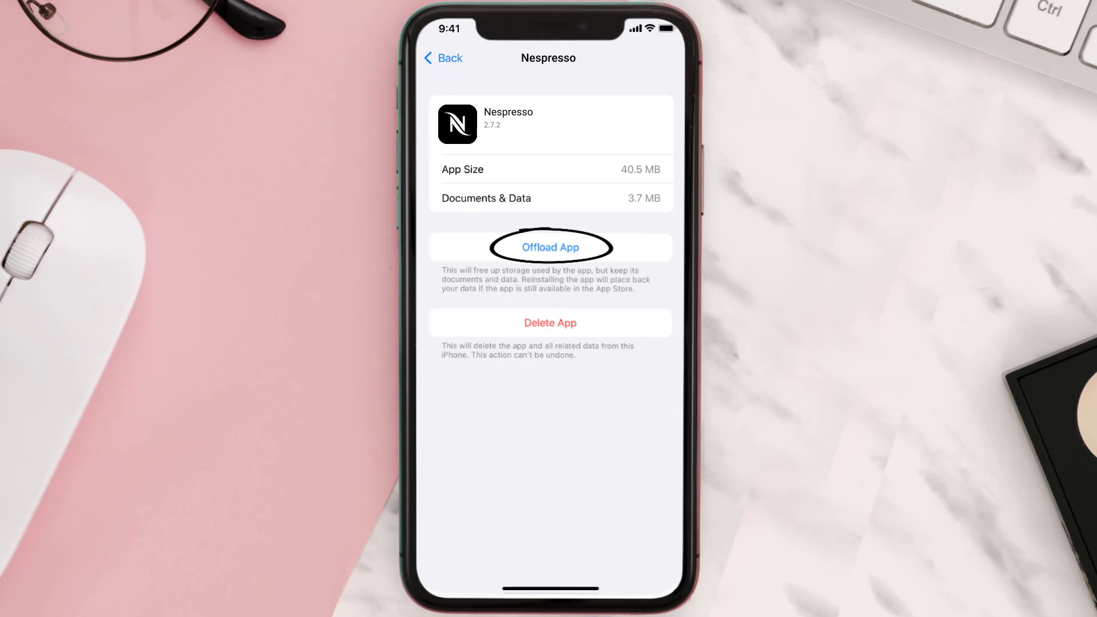
pyautogui.click(550, 247)
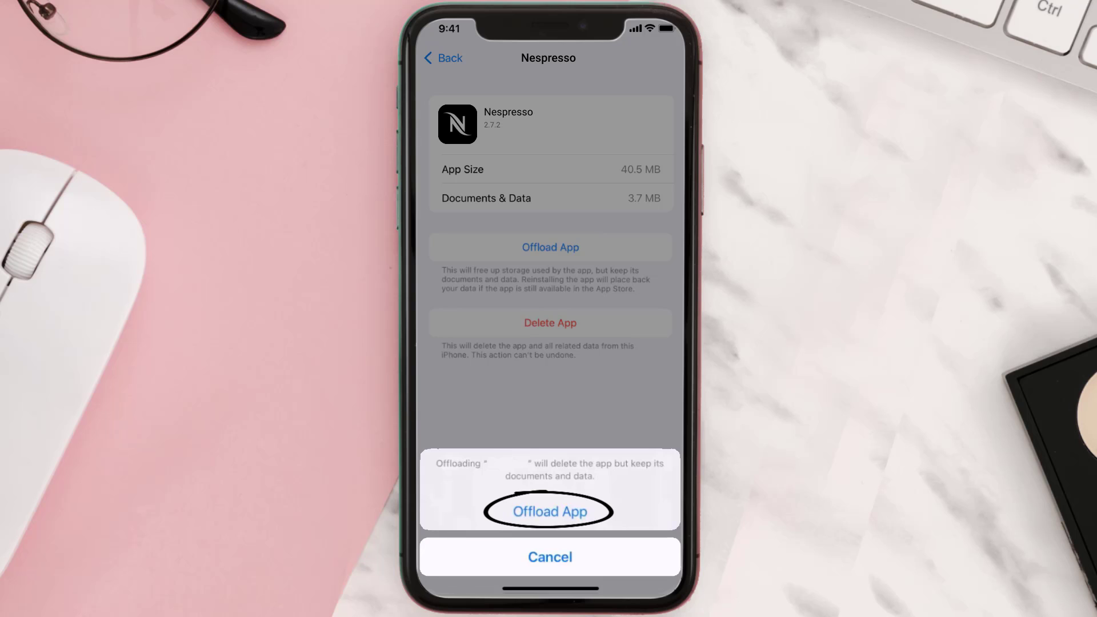
pyautogui.click(550, 510)
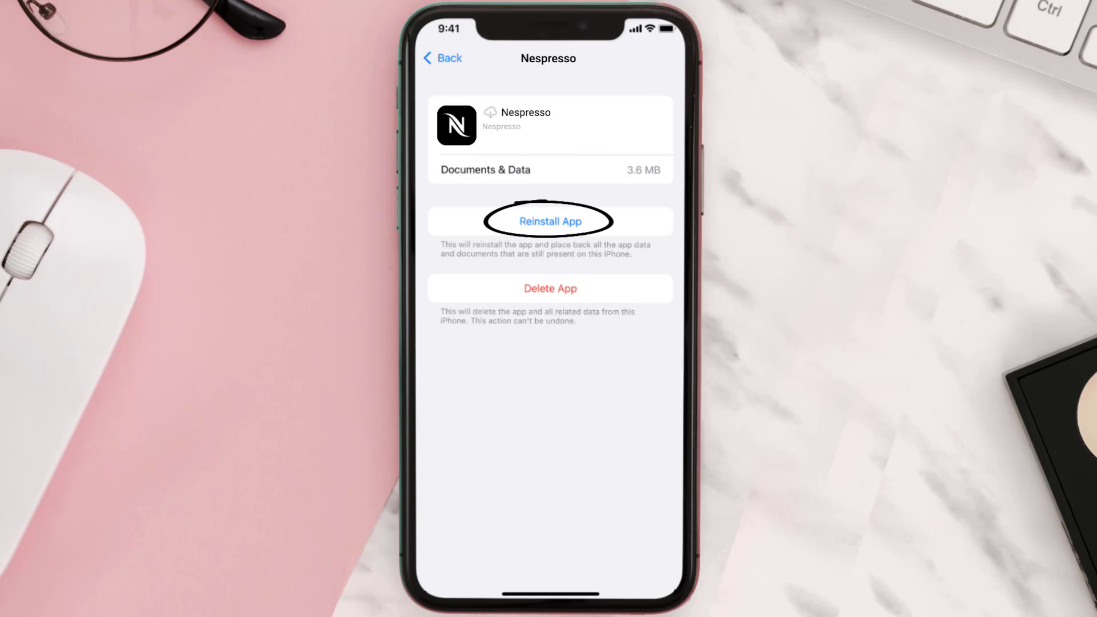
# Reinstall the offloaded Nespresso app, then delete it from its storage page
pyautogui.click(550, 221)
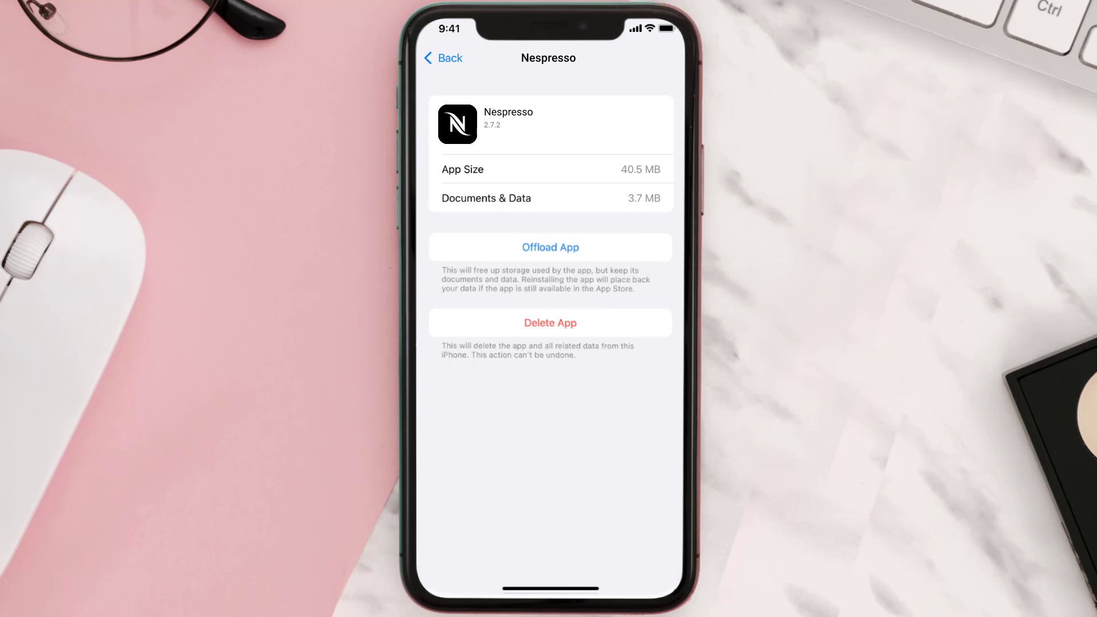
pyautogui.click(551, 323)
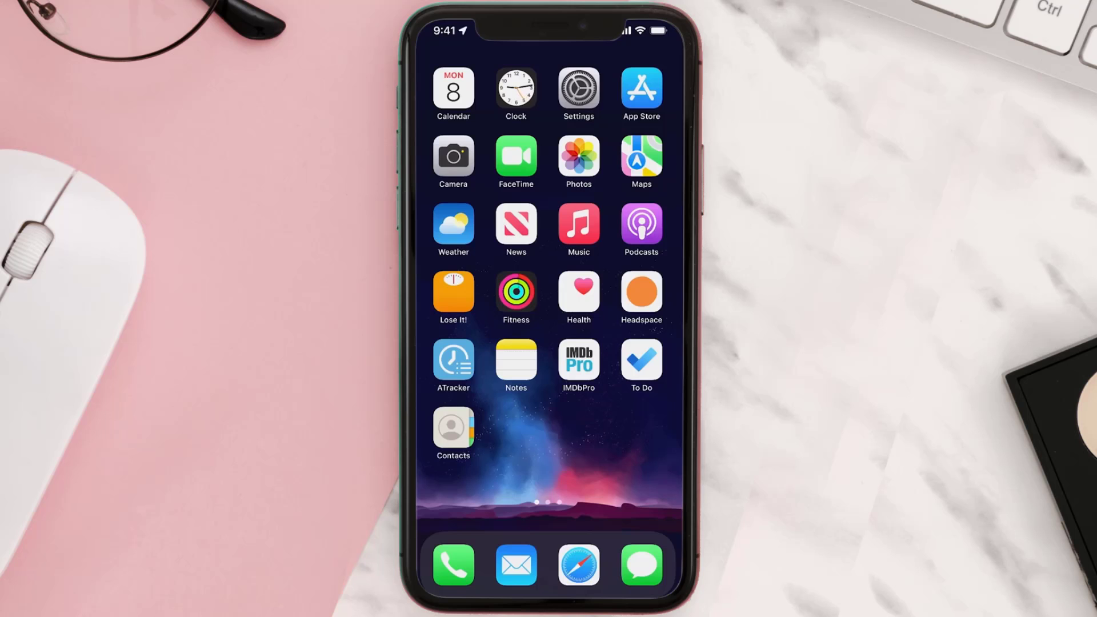
# Search the App Store for nespresso again and get Nespresso so it shows Open
pyautogui.click(641, 90)
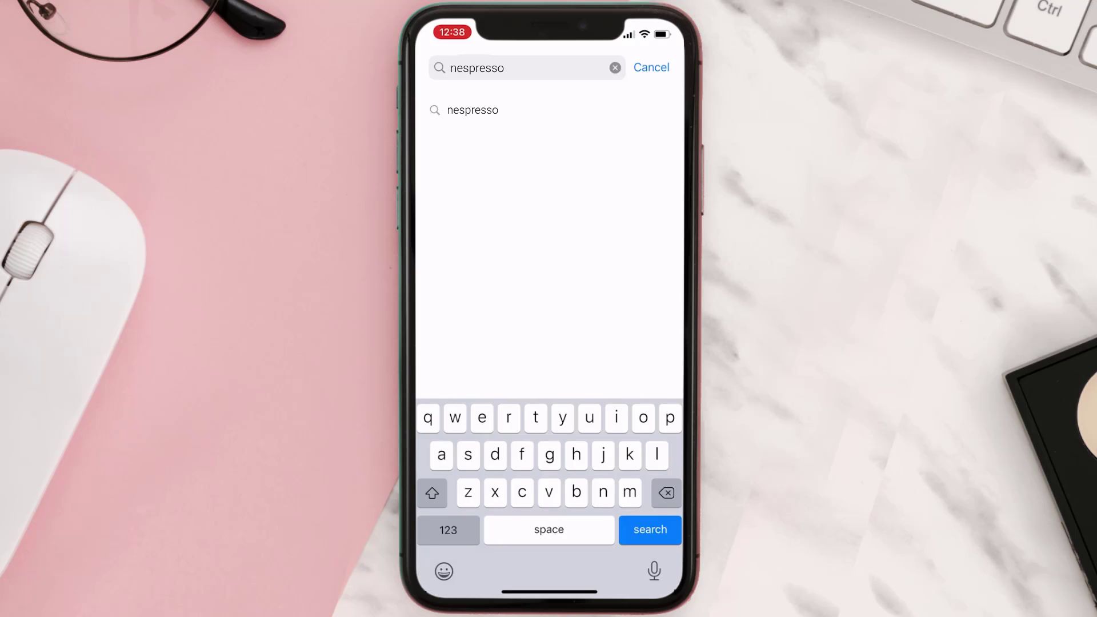
pyautogui.click(650, 530)
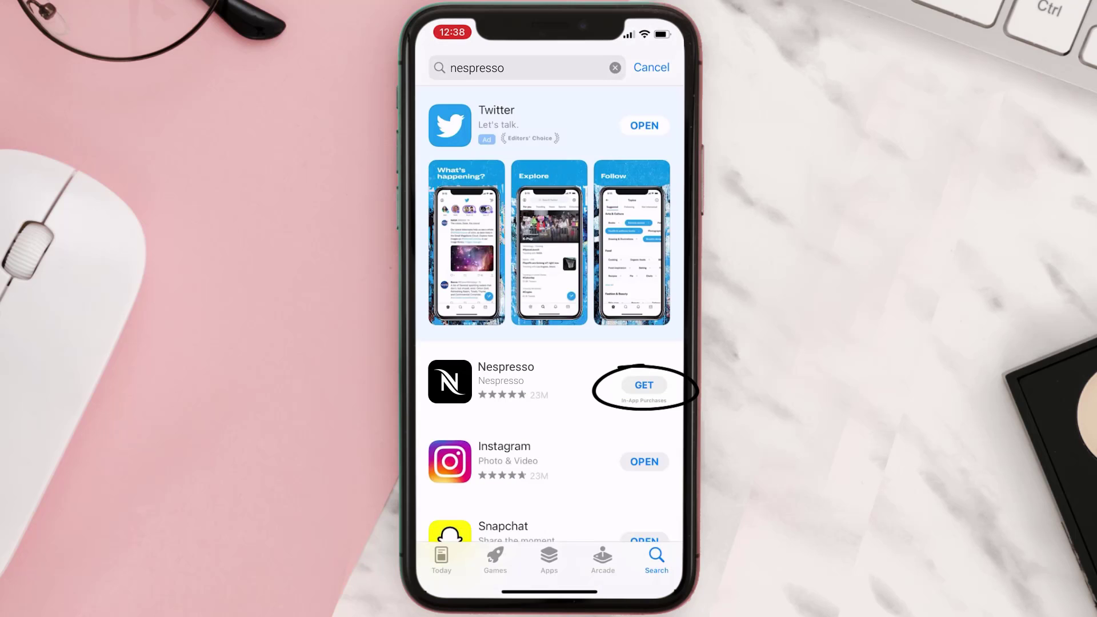
pyautogui.click(645, 385)
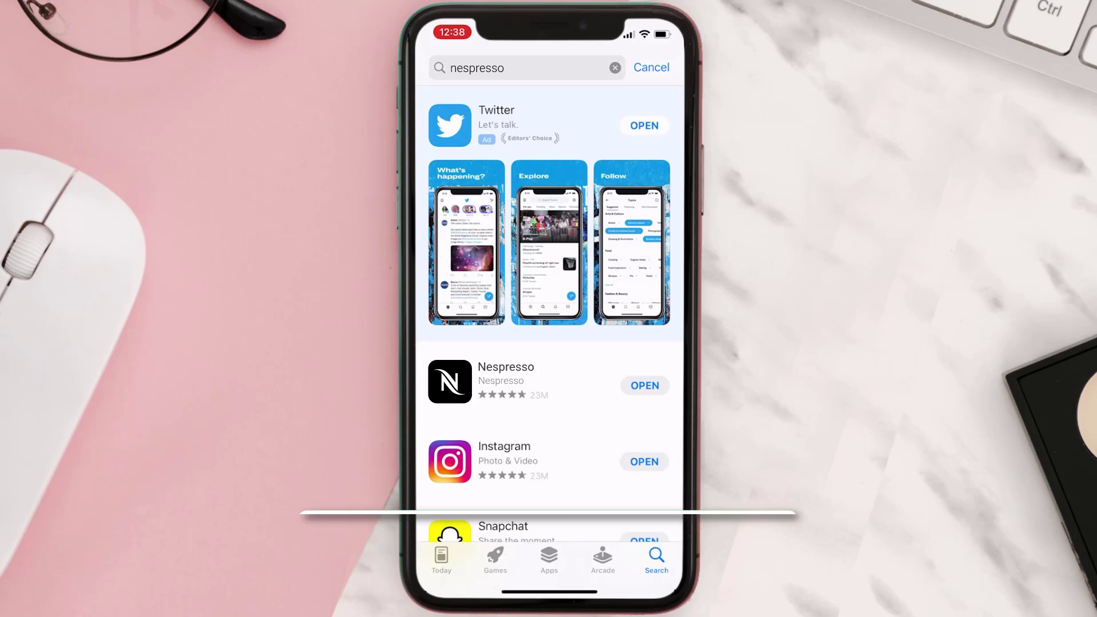